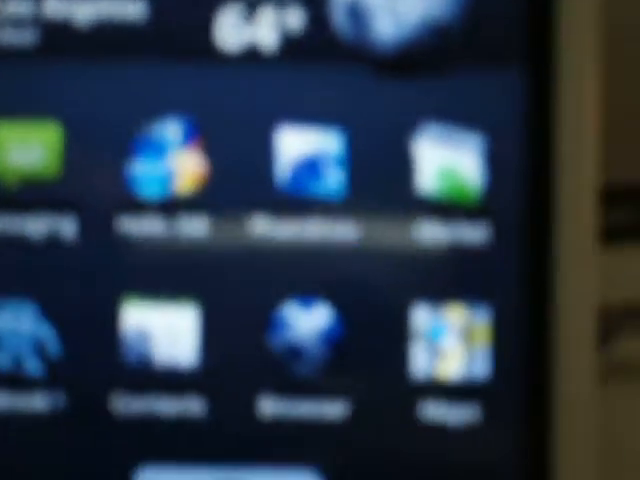
pyautogui.scroll(-3)
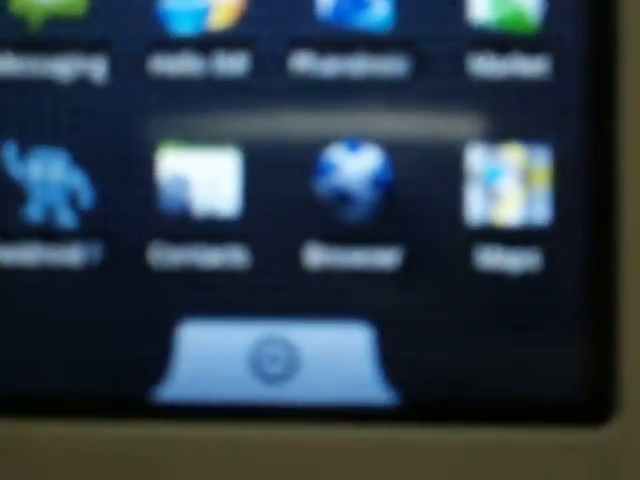